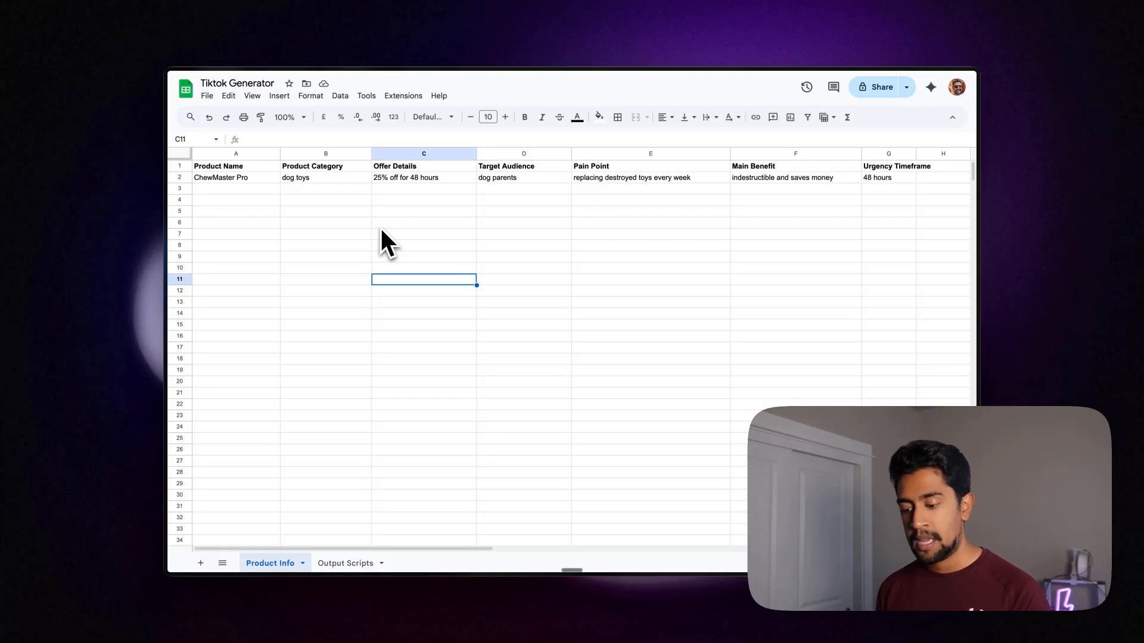
pyautogui.moveTo(252, 227)
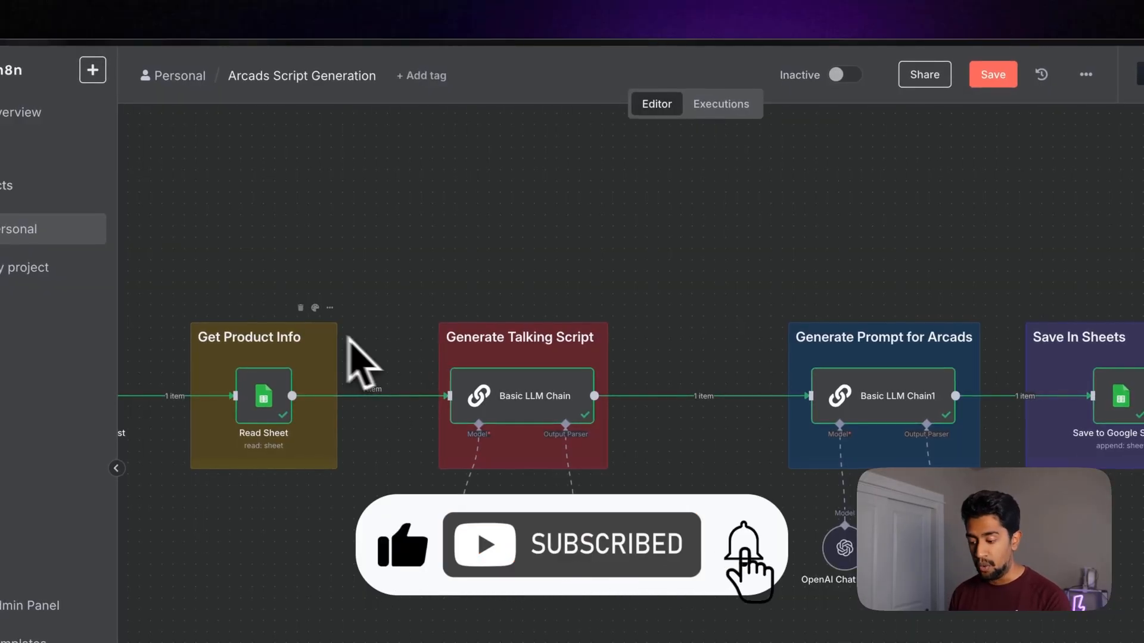
# Open the Basic LLM Chain node in Generate Talking Script to view its prompt
pyautogui.doubleClick(522, 396)
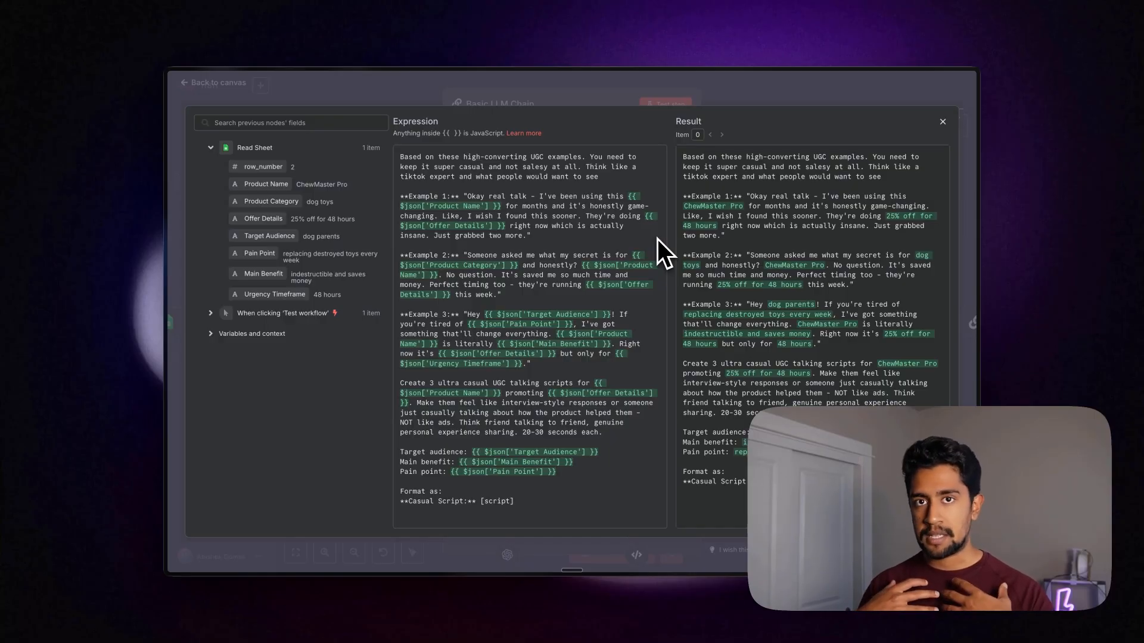
pyautogui.moveTo(618, 198)
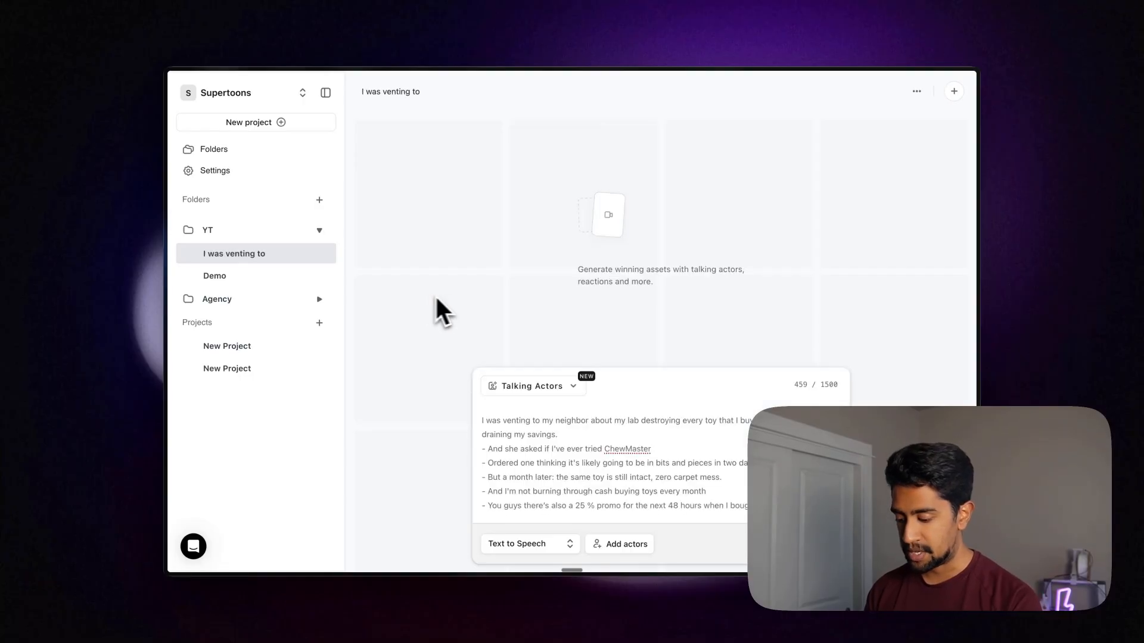
pyautogui.moveTo(597, 471)
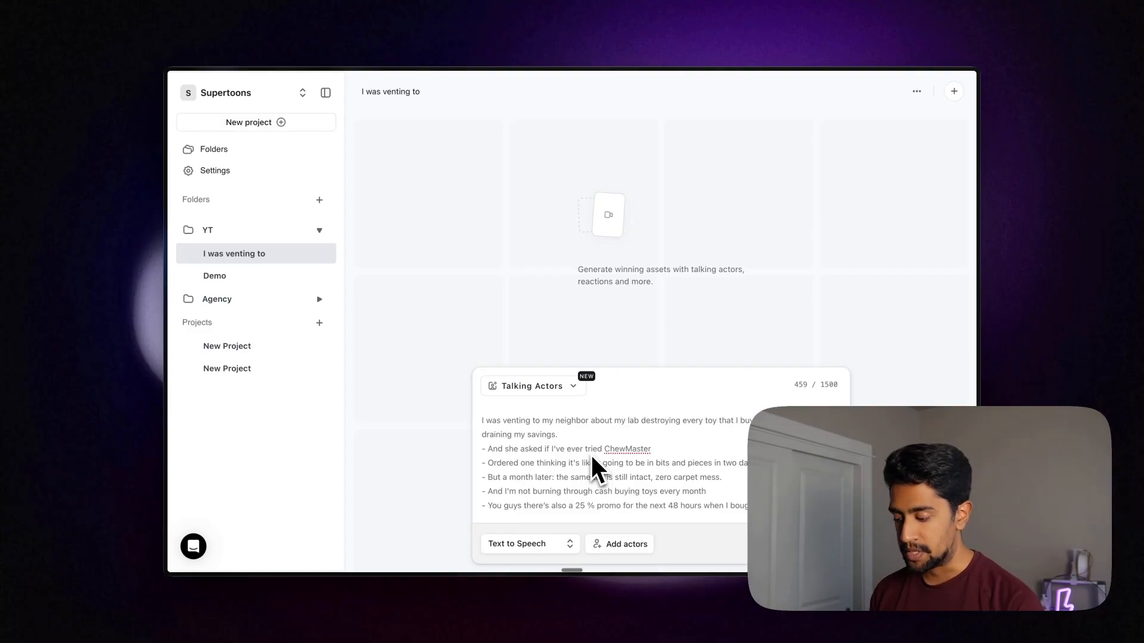
# Filter actors to airport settings, pick Victoria, and add her to the video
pyautogui.click(624, 544)
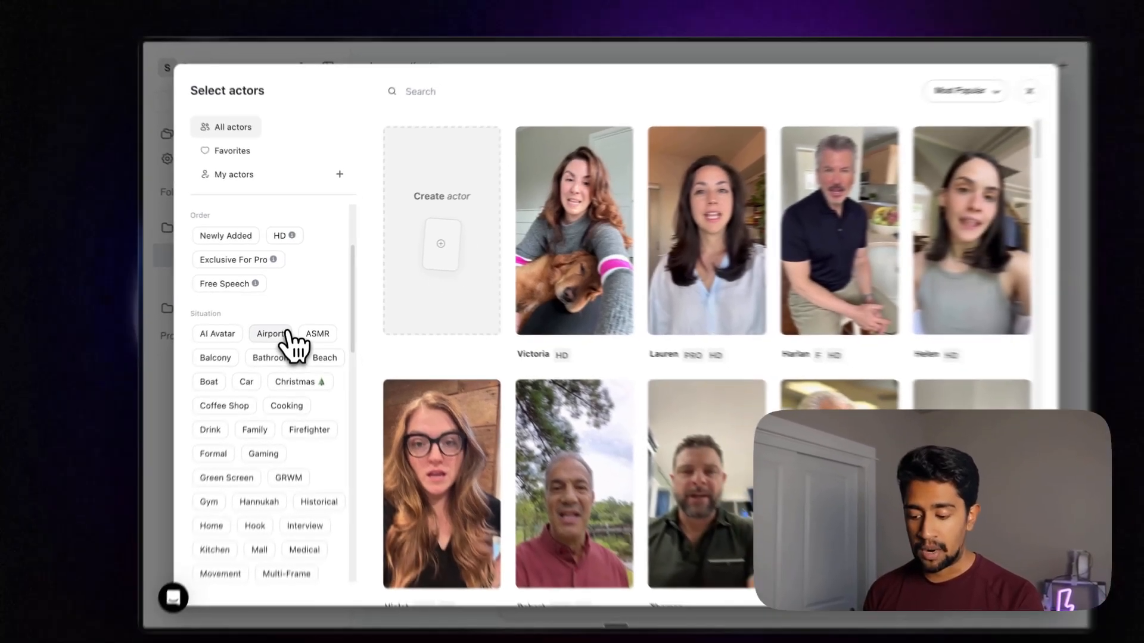
pyautogui.click(271, 334)
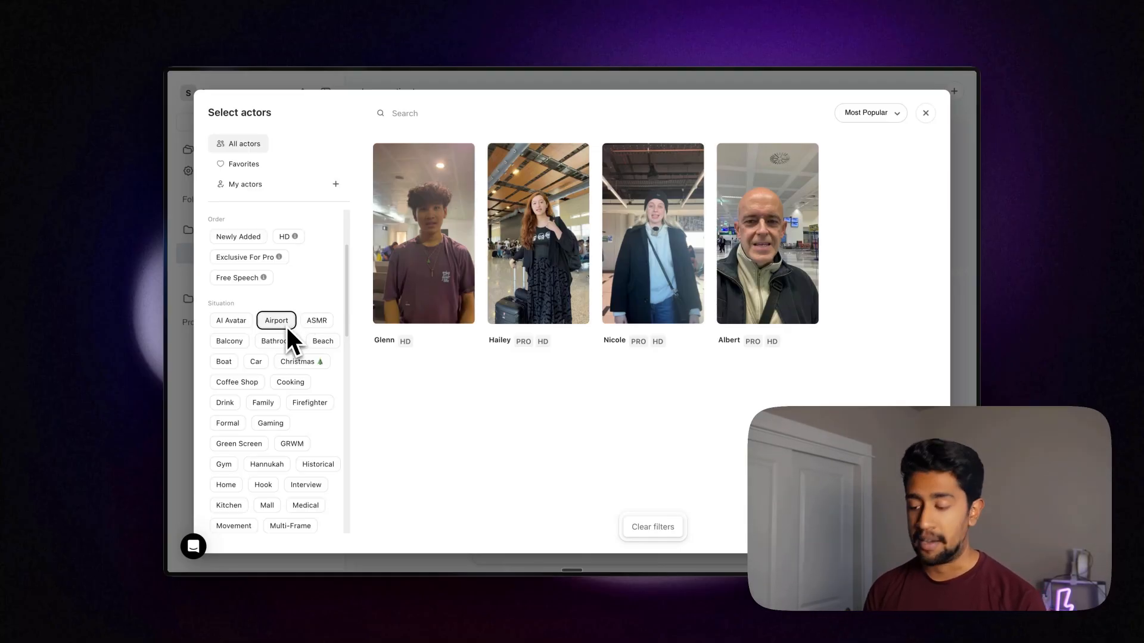
pyautogui.scroll(-3)
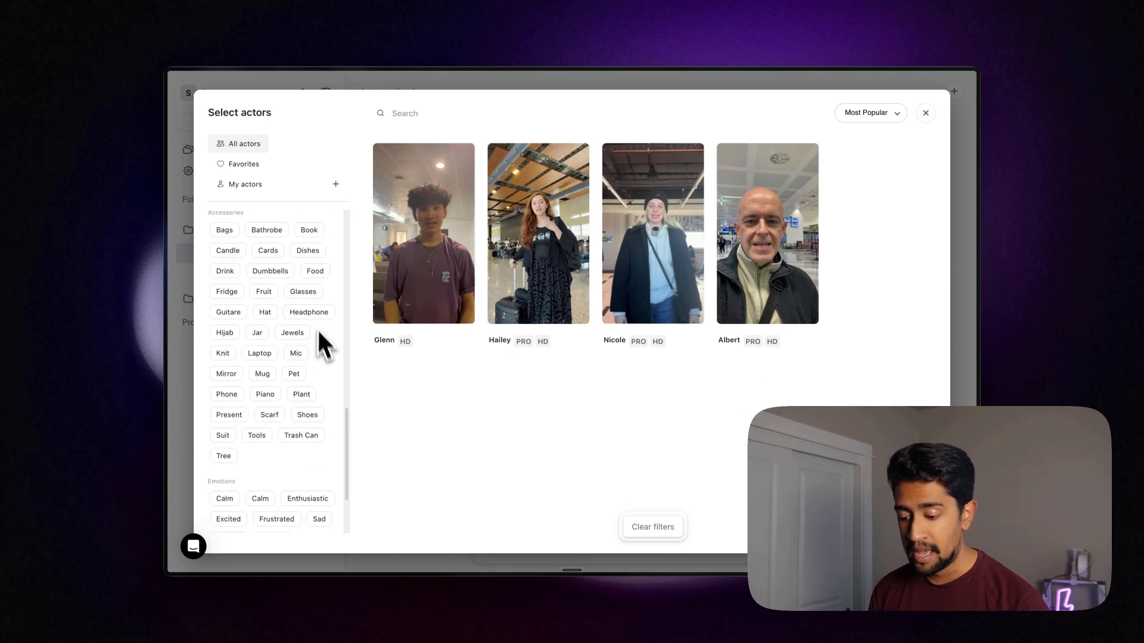
pyautogui.moveTo(327, 384)
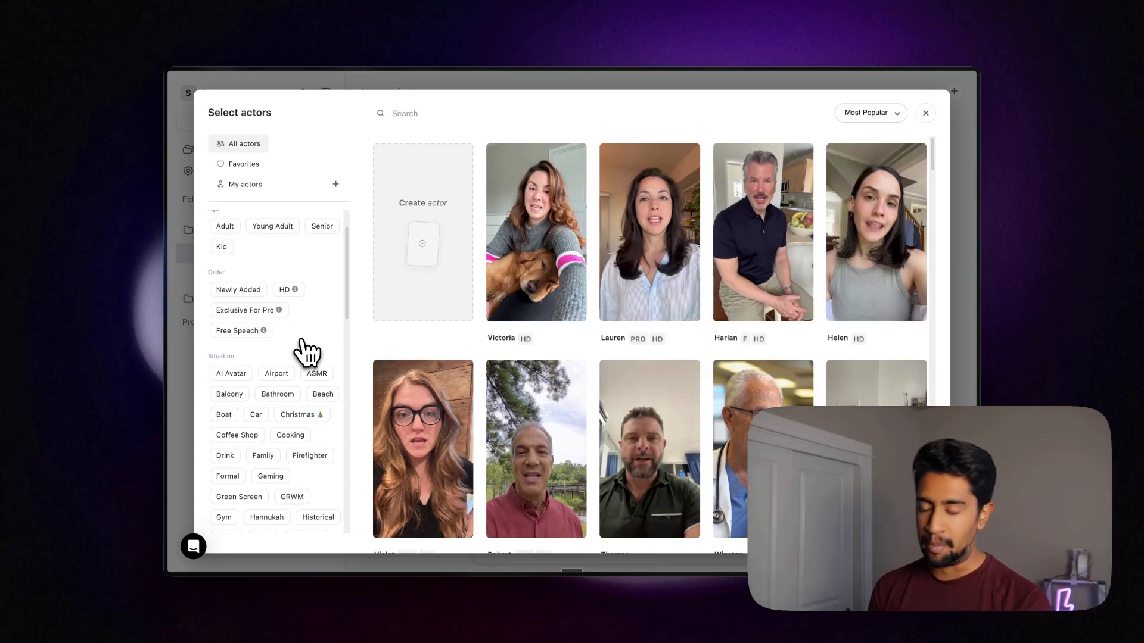
pyautogui.moveTo(540, 240)
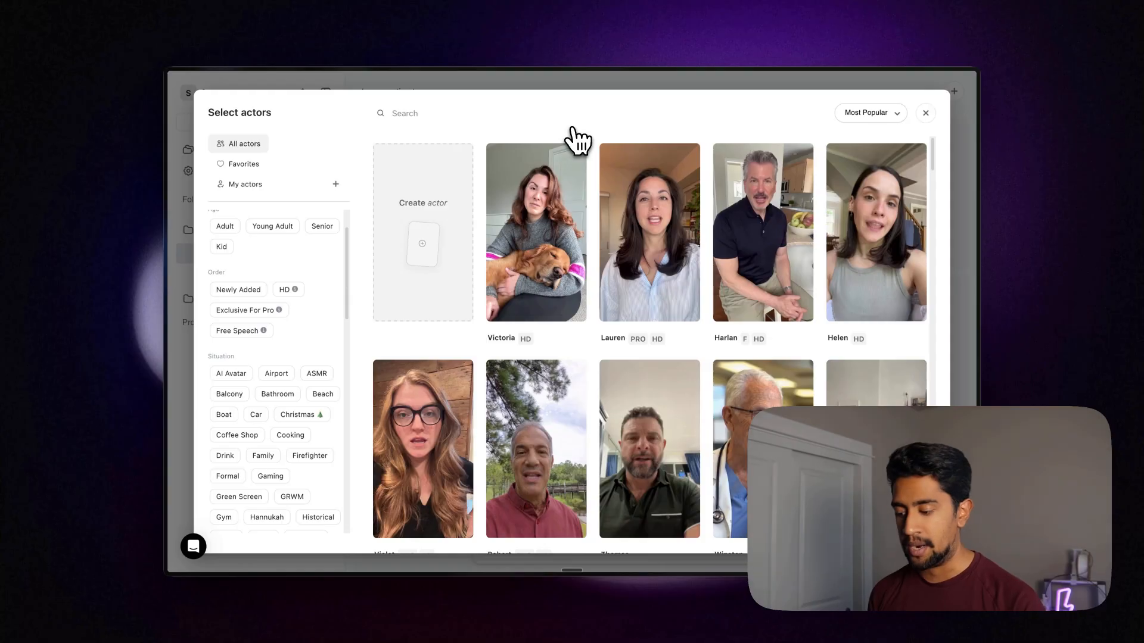
pyautogui.click(536, 232)
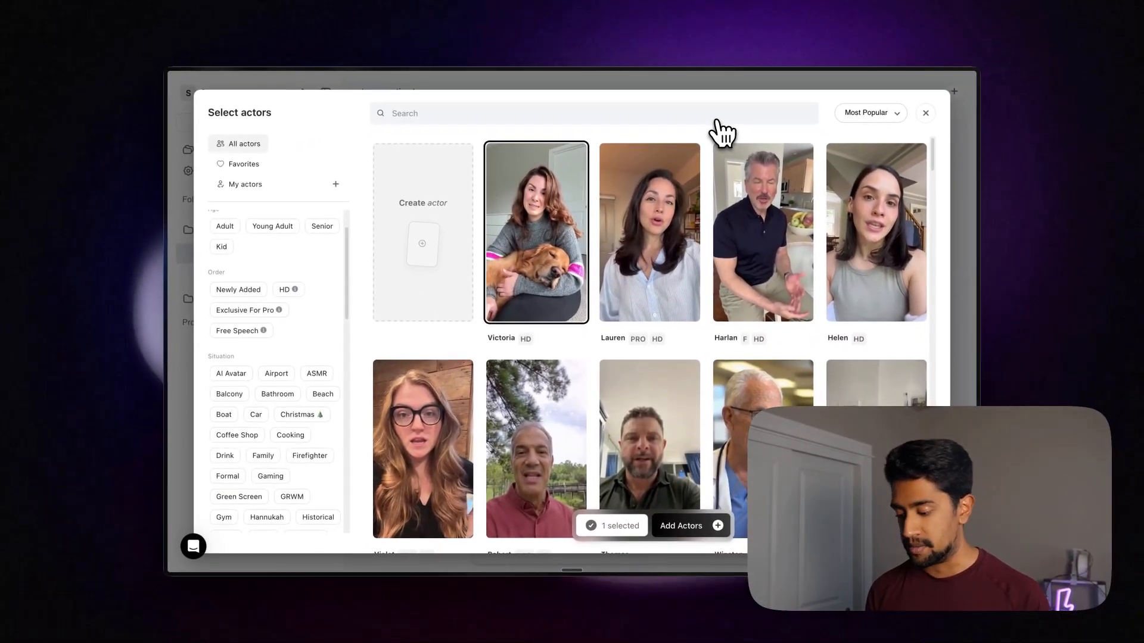
pyautogui.click(680, 525)
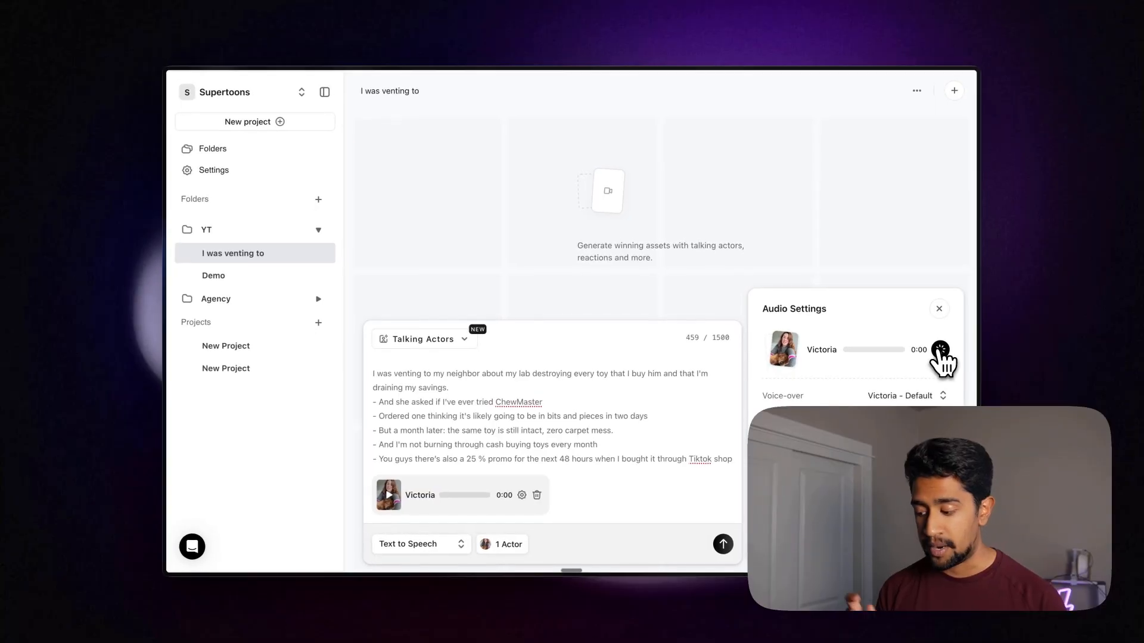
# Preview Victoria's voice, raise its speed to 1.15X, and request video generation
pyautogui.click(940, 350)
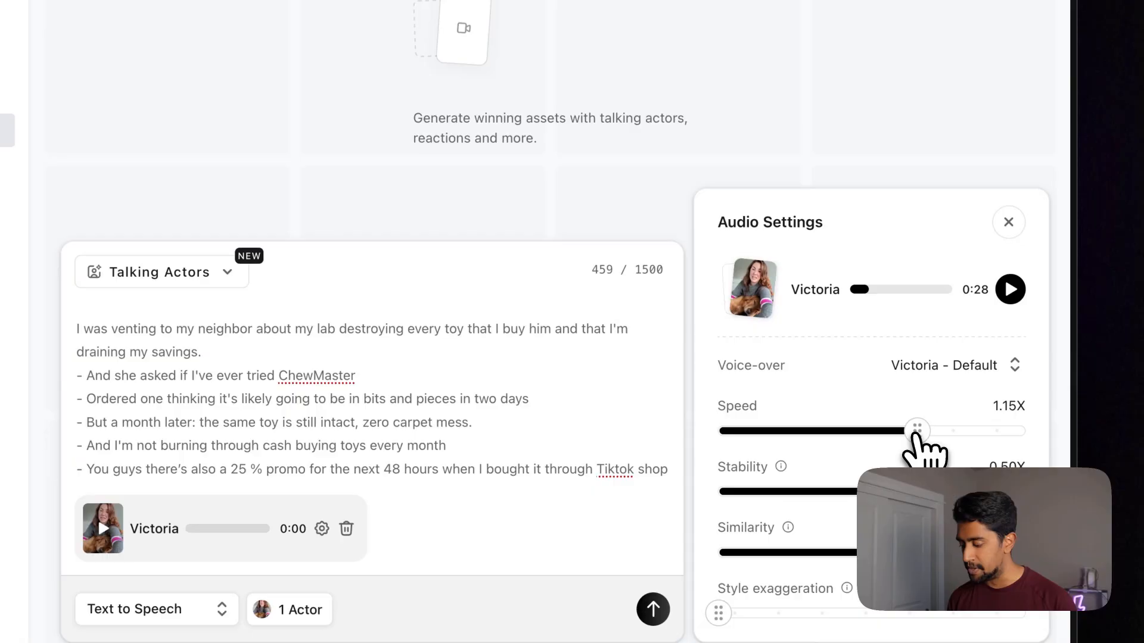
pyautogui.moveTo(917, 430); pyautogui.dragTo(932, 430)
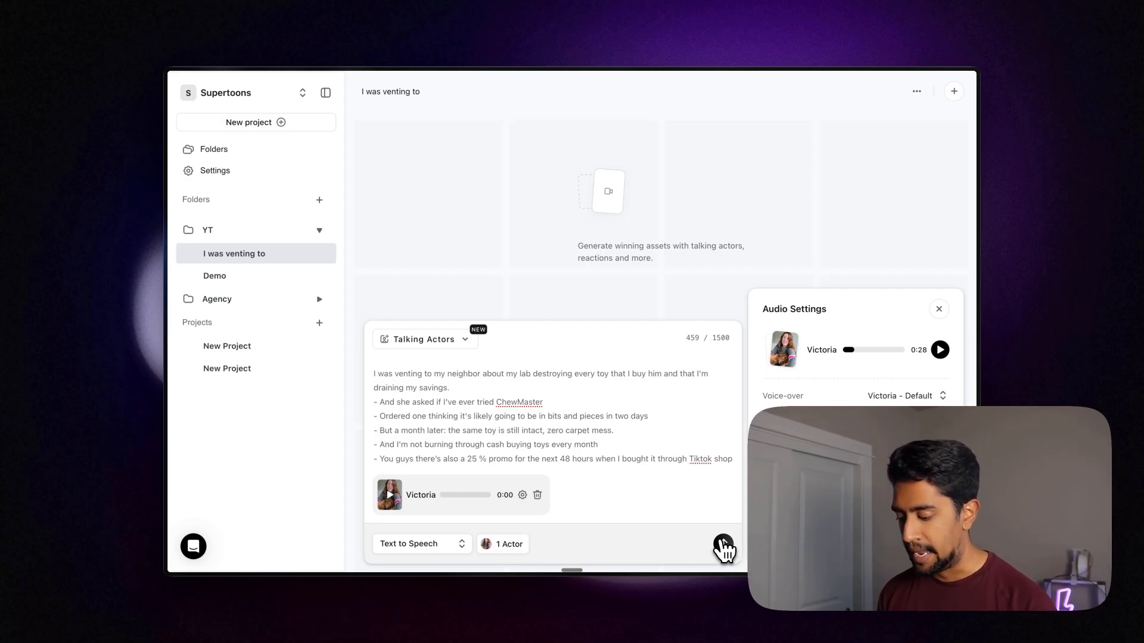
pyautogui.click(723, 544)
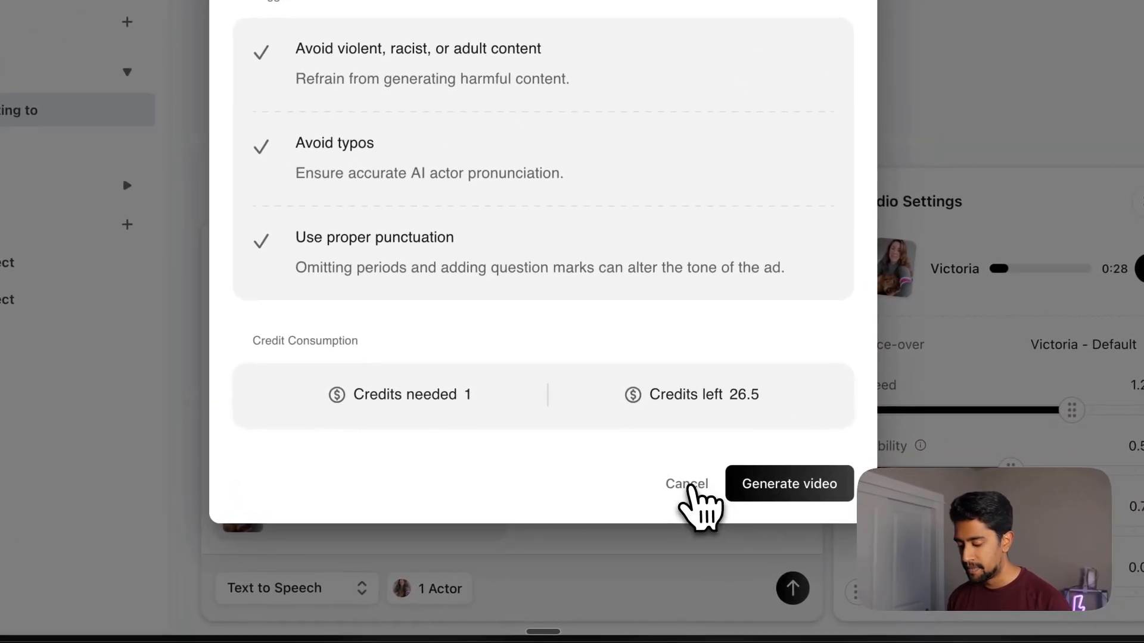
# Confirm generating the text-to-speech video for one credit
pyautogui.click(788, 484)
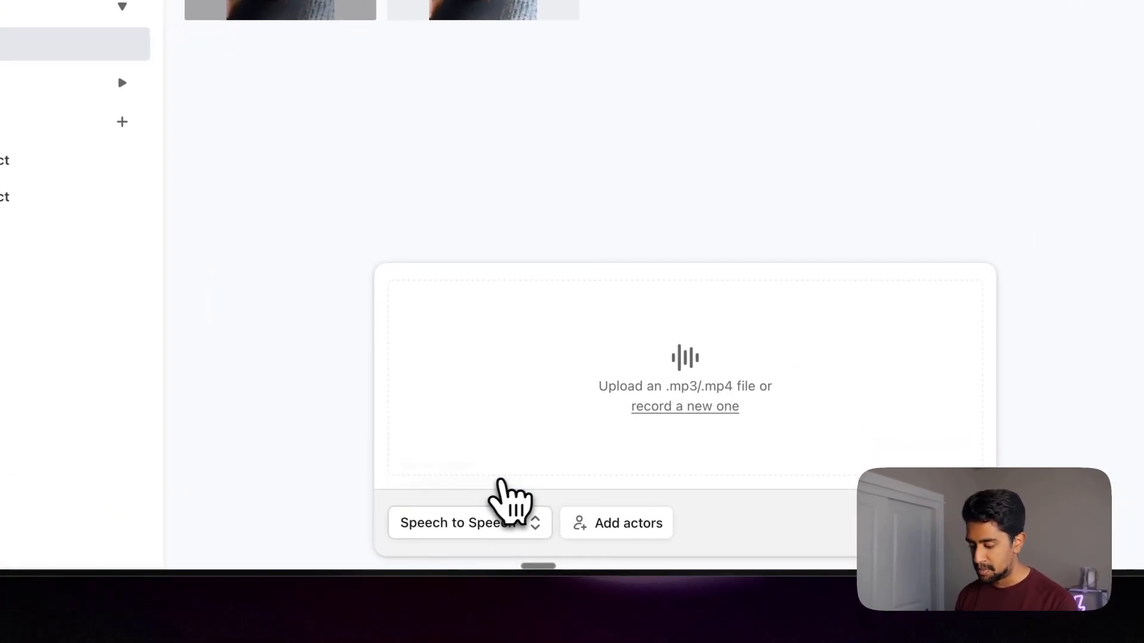
# Start recording a new voice clip for the speech-to-speech prompt
pyautogui.click(684, 406)
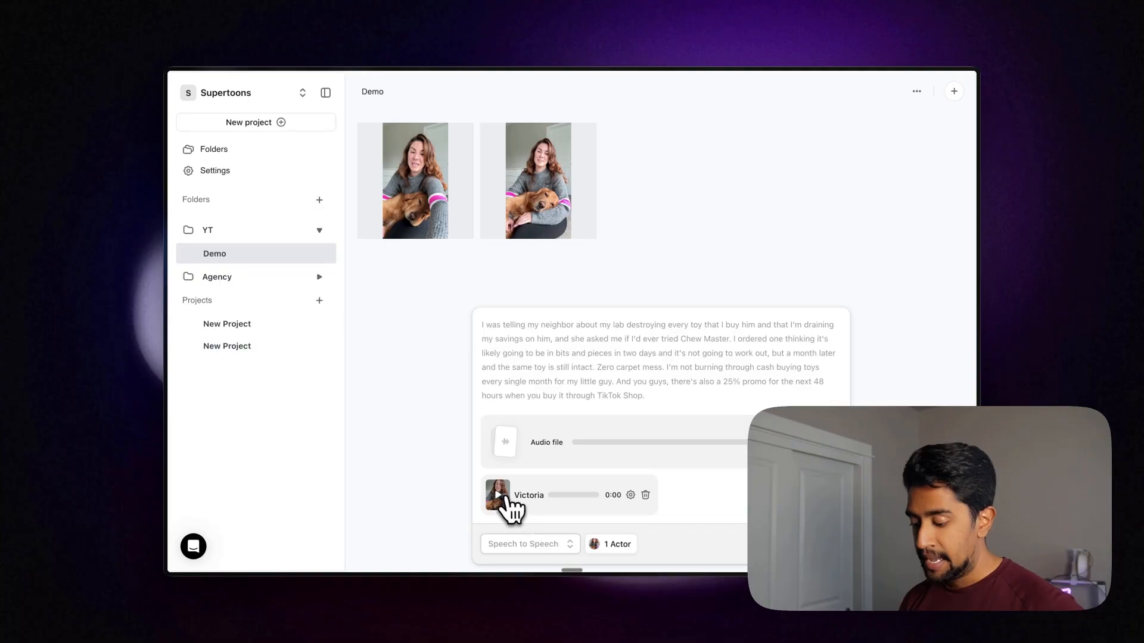
# Preview Victoria's converted voice at 1.20X speed and request video generation
pyautogui.click(630, 495)
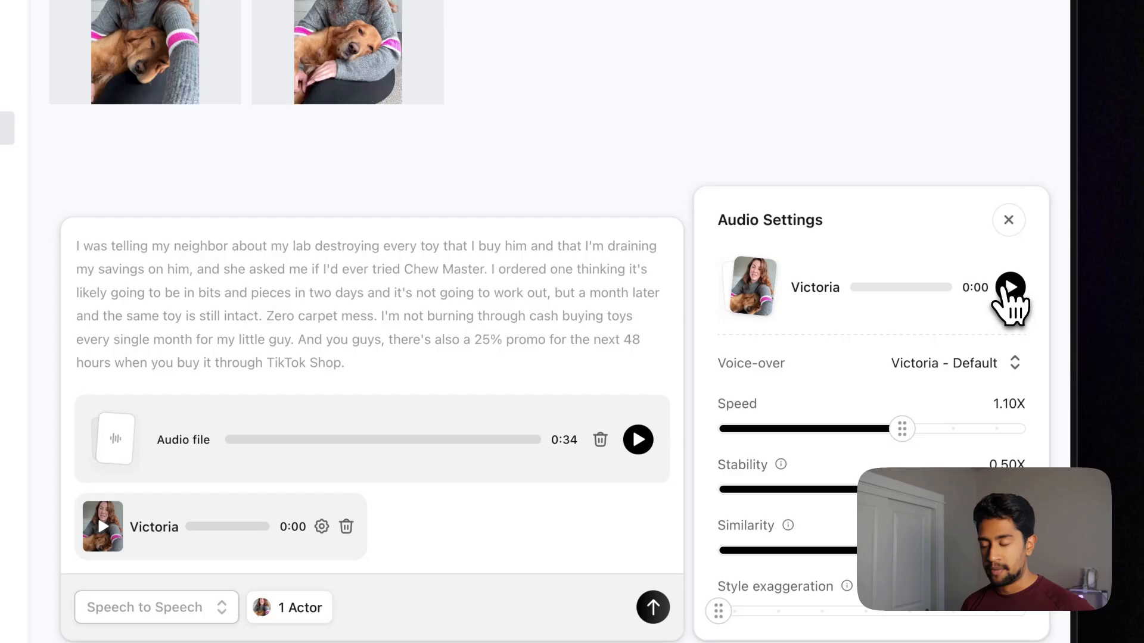
pyautogui.click(1011, 287)
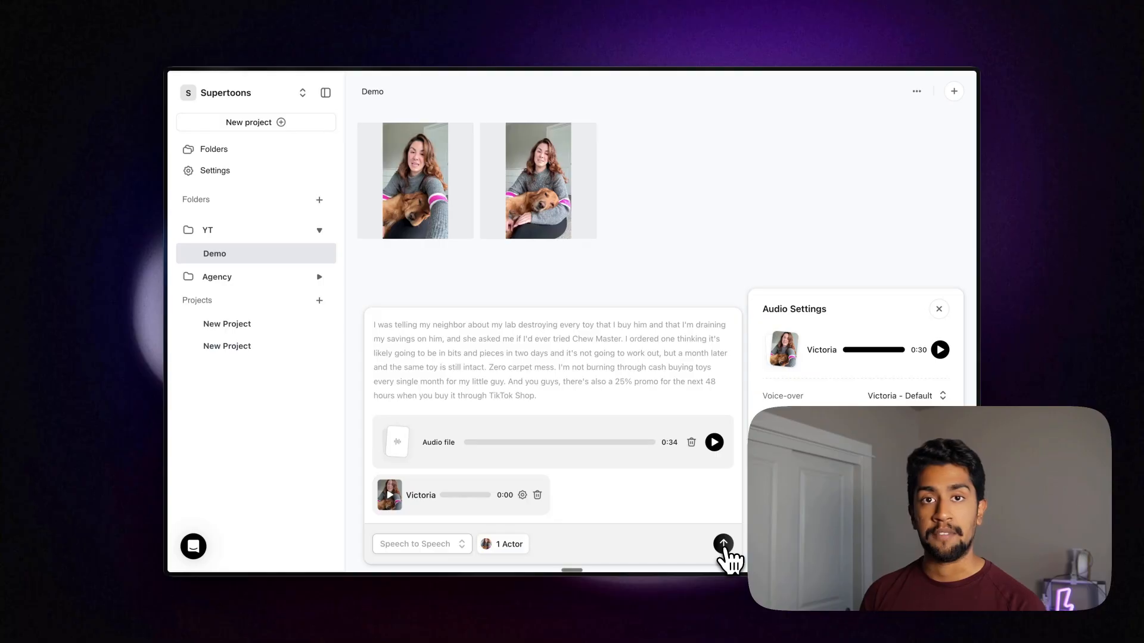
pyautogui.click(723, 543)
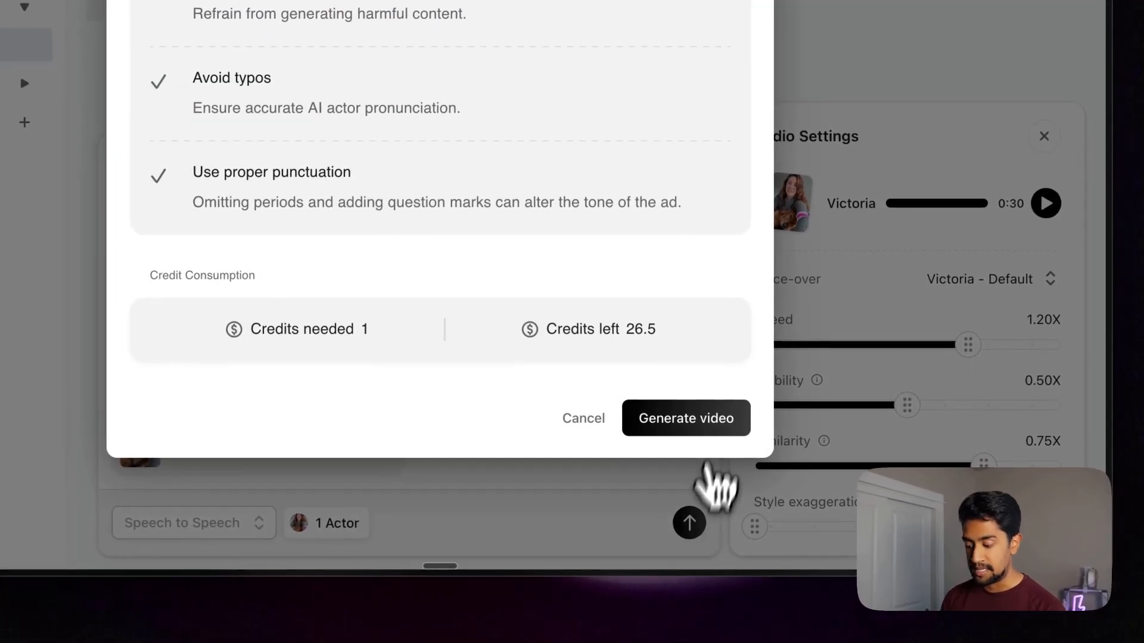